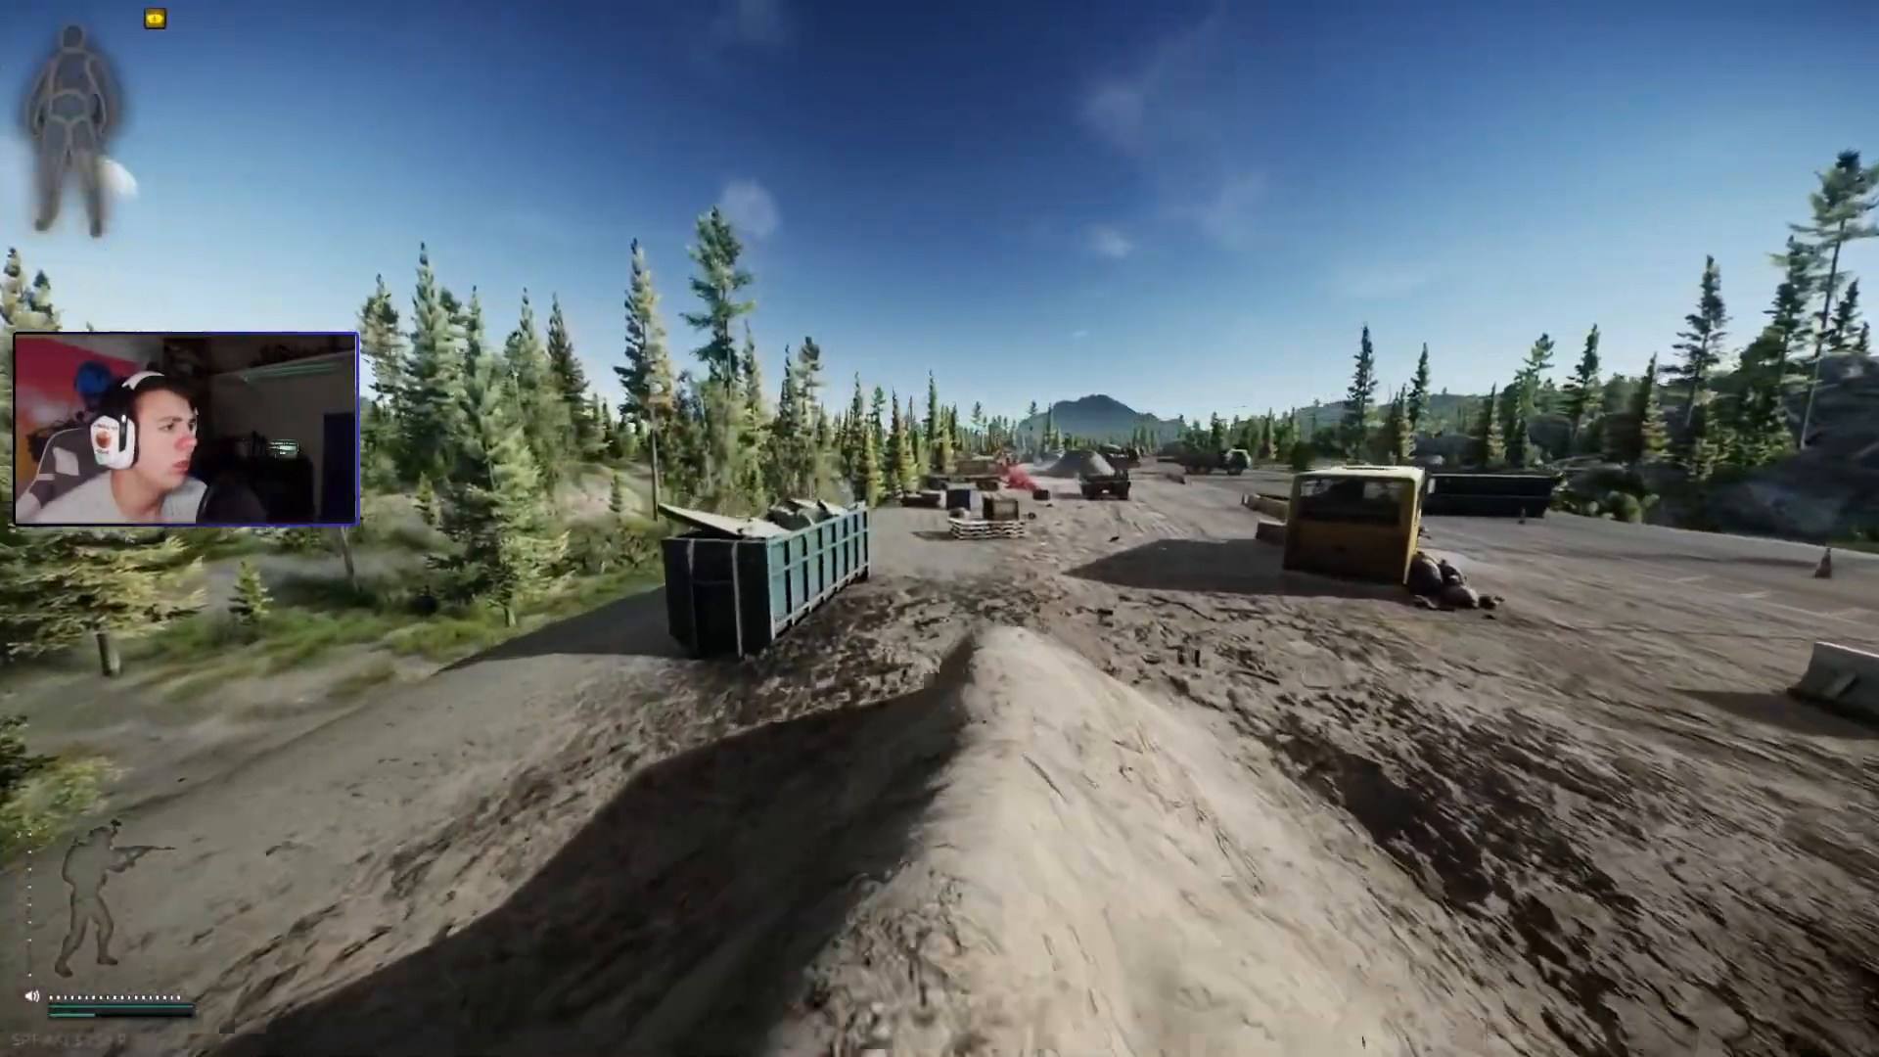
{"action": "key", "text": "tab"}
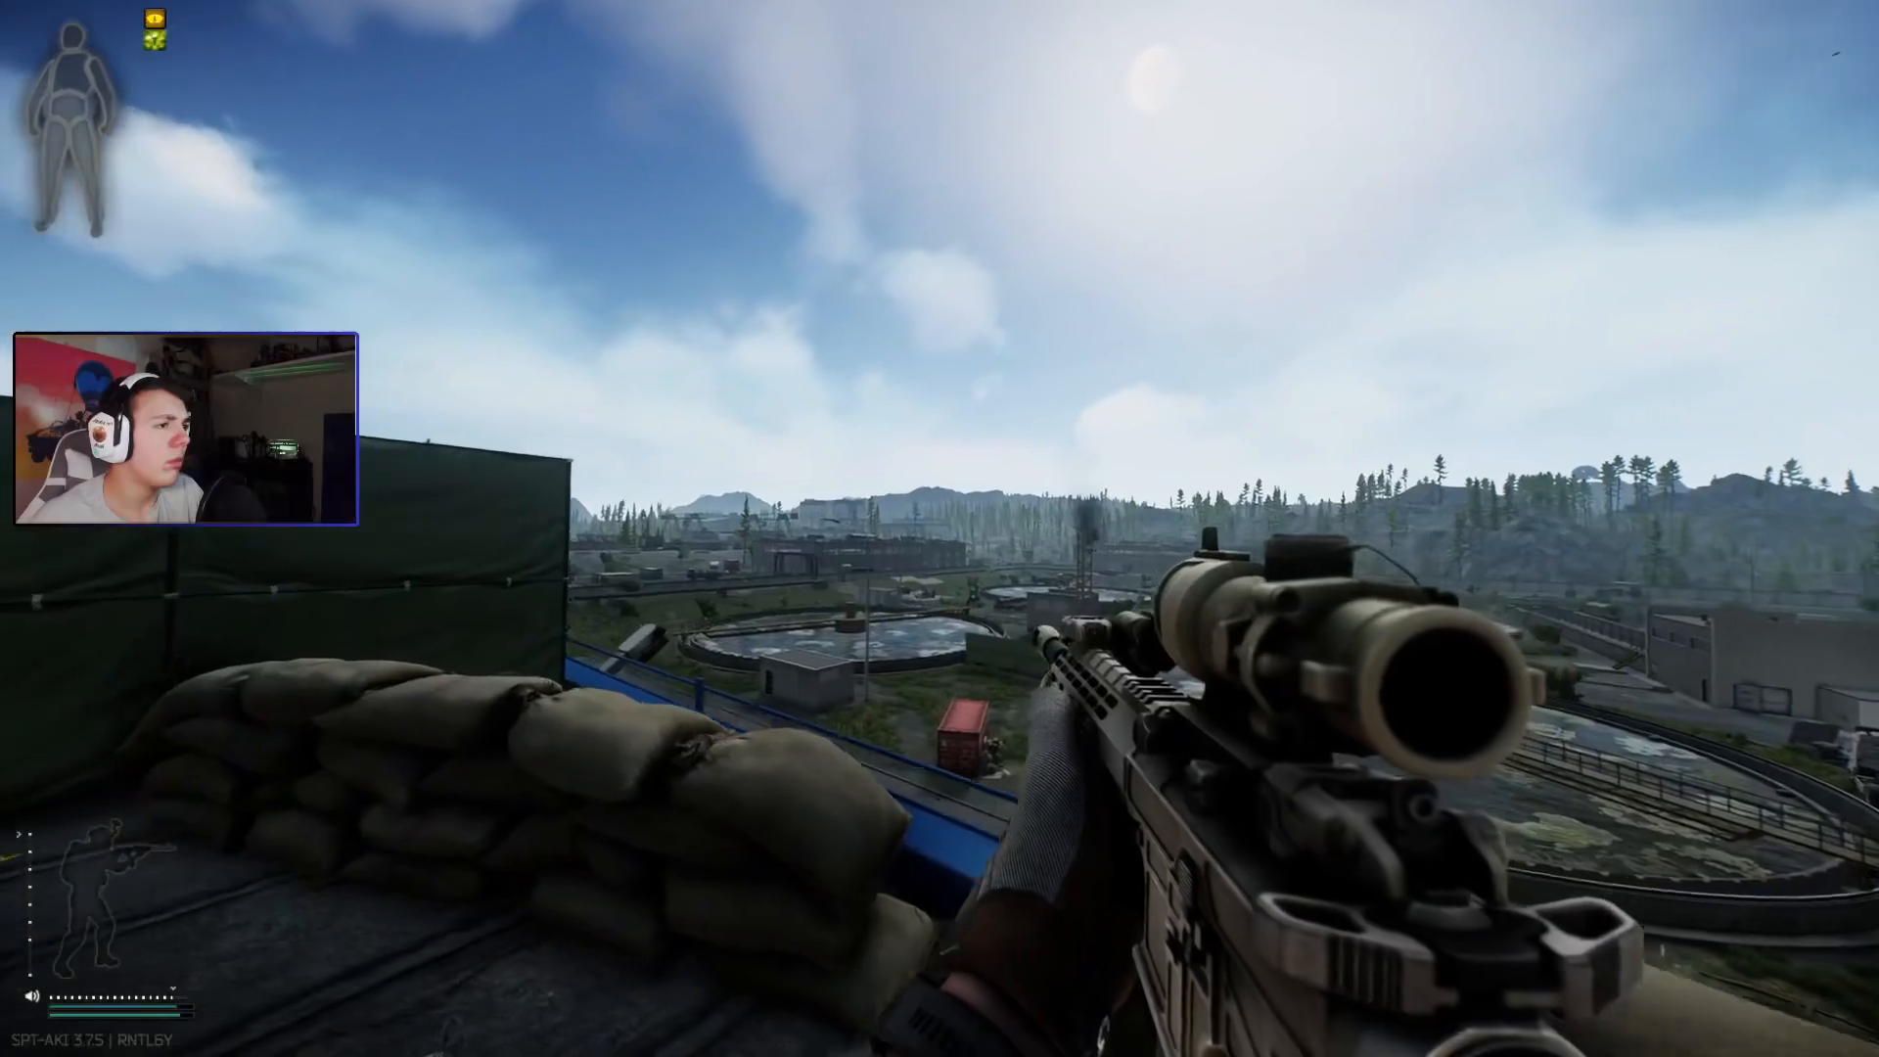
{"action": "key", "text": "Tab"}
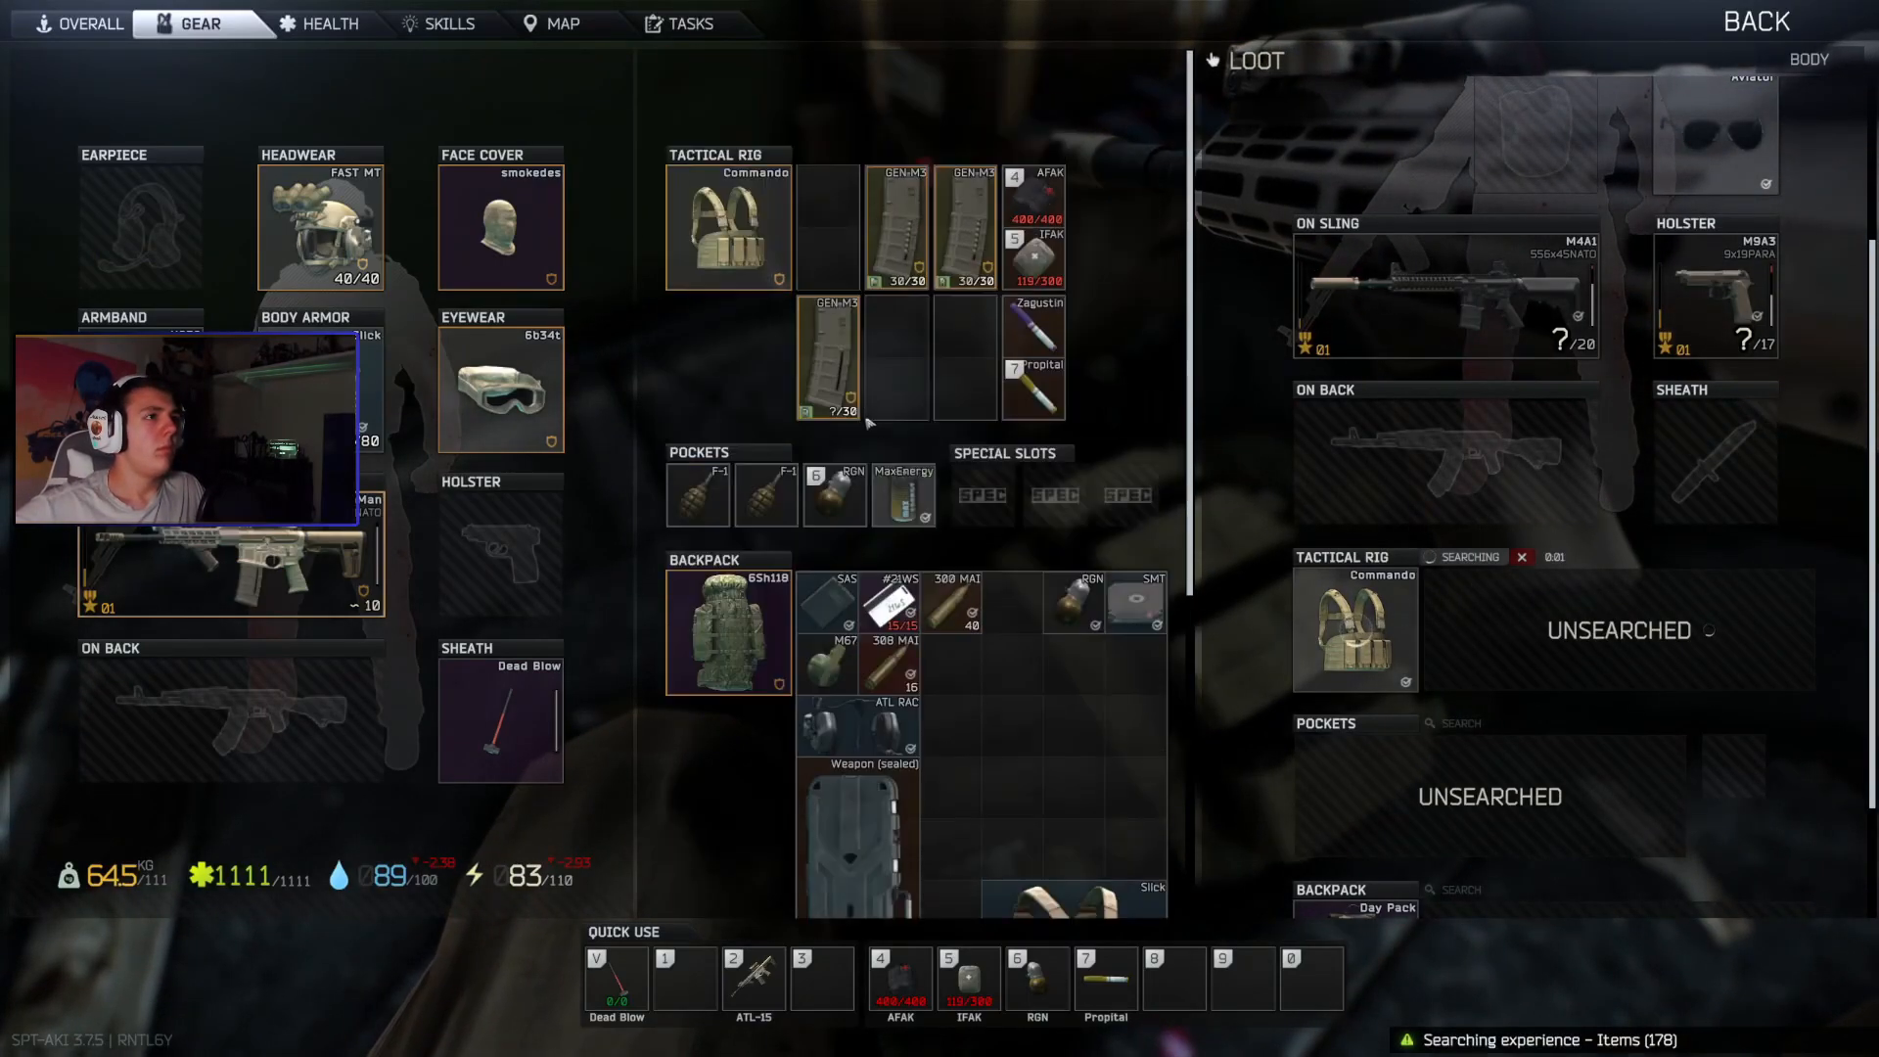